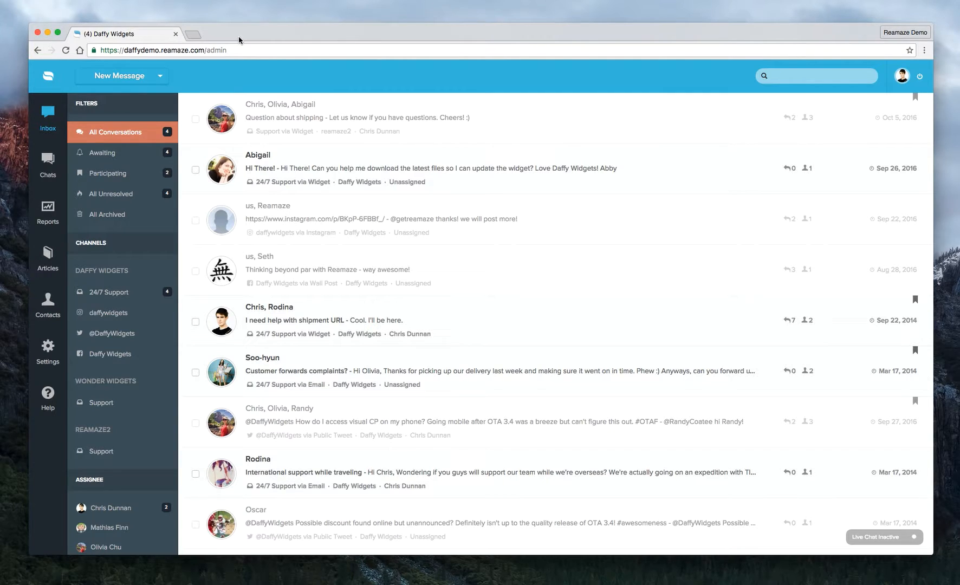
pyautogui.click(47, 352)
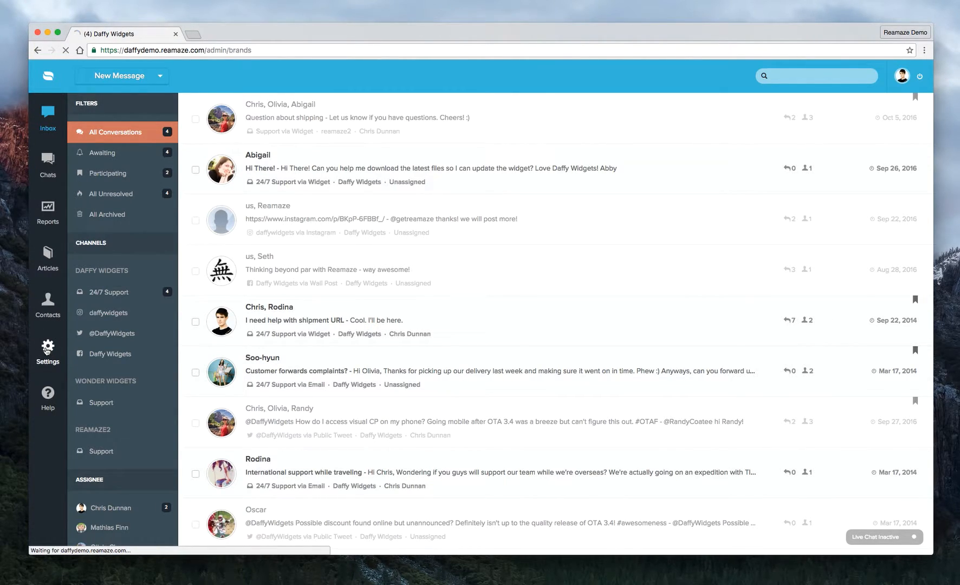
pyautogui.click(47, 352)
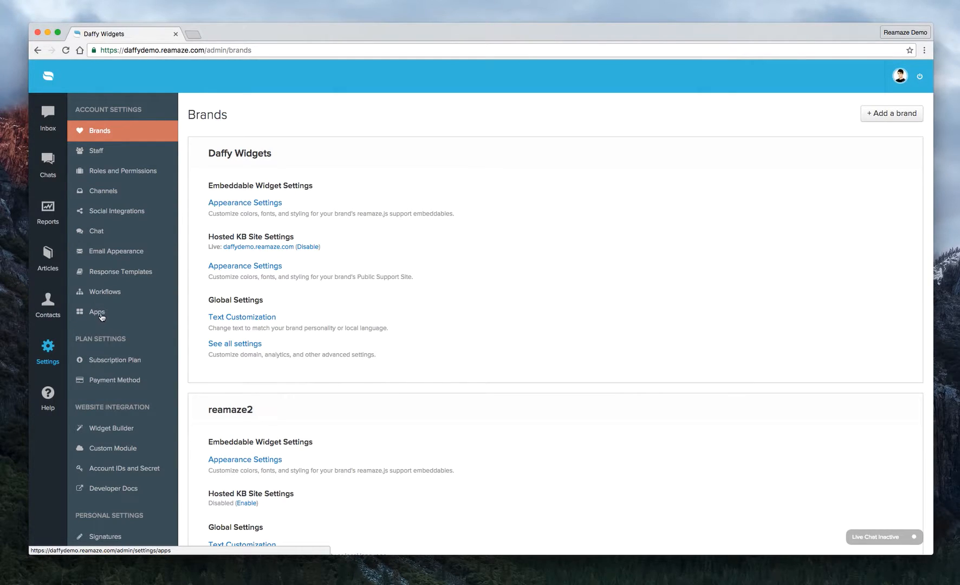
# Step: Show the Apps settings page listing integrations like Bigcommerce, GitHub, Shopify and Slack
pyautogui.click(98, 311)
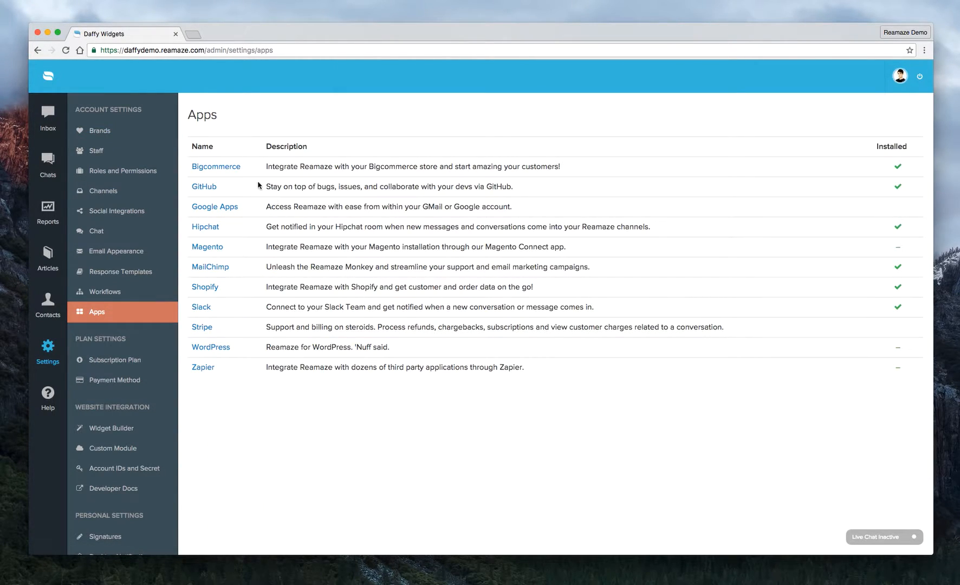
pyautogui.moveTo(217, 237)
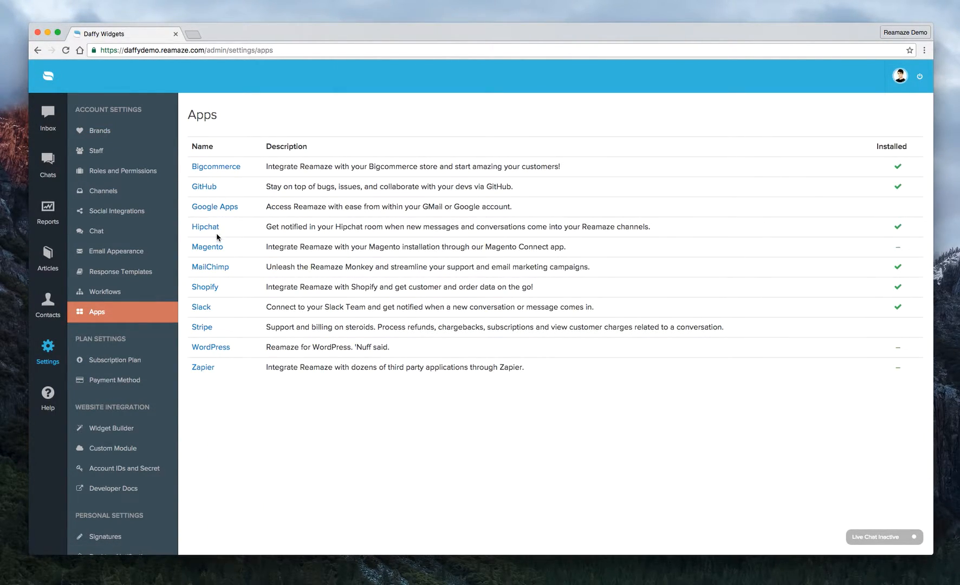
pyautogui.moveTo(202, 327)
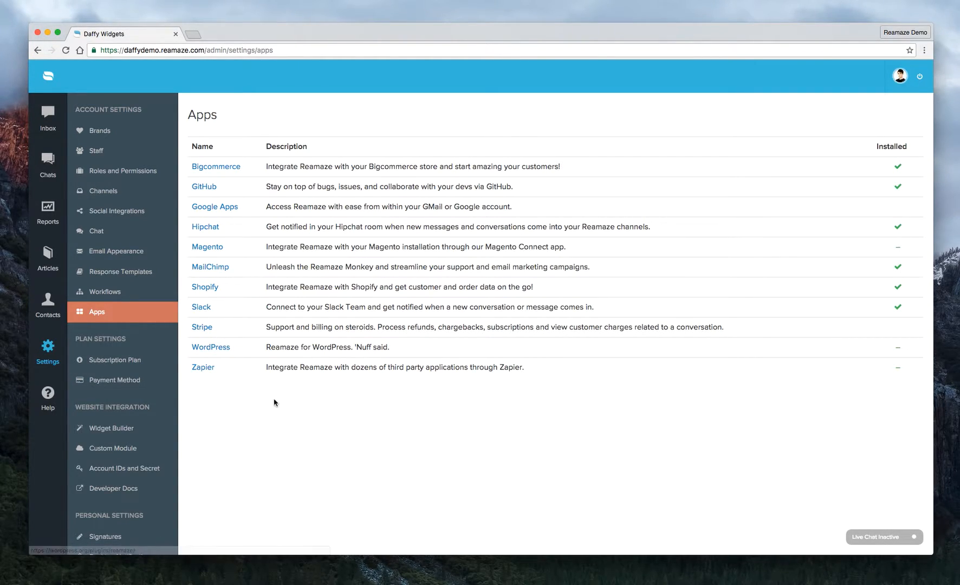
pyautogui.moveTo(295, 426)
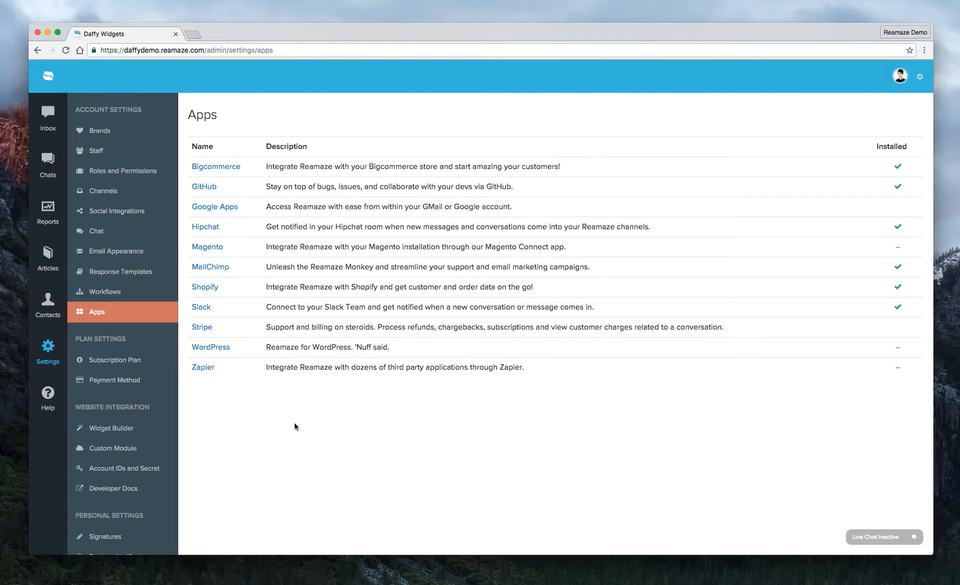
pyautogui.moveTo(203, 367)
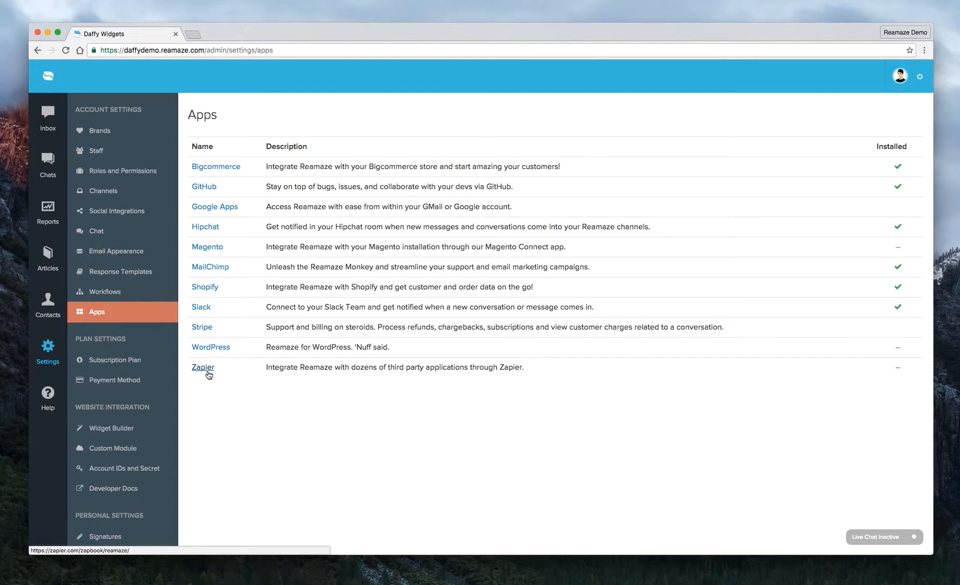
# Step: Follow the Zapier link to Zapier's Popular Zaps for Reamaze, like Olark-to-Reamaze conversations
pyautogui.click(202, 367)
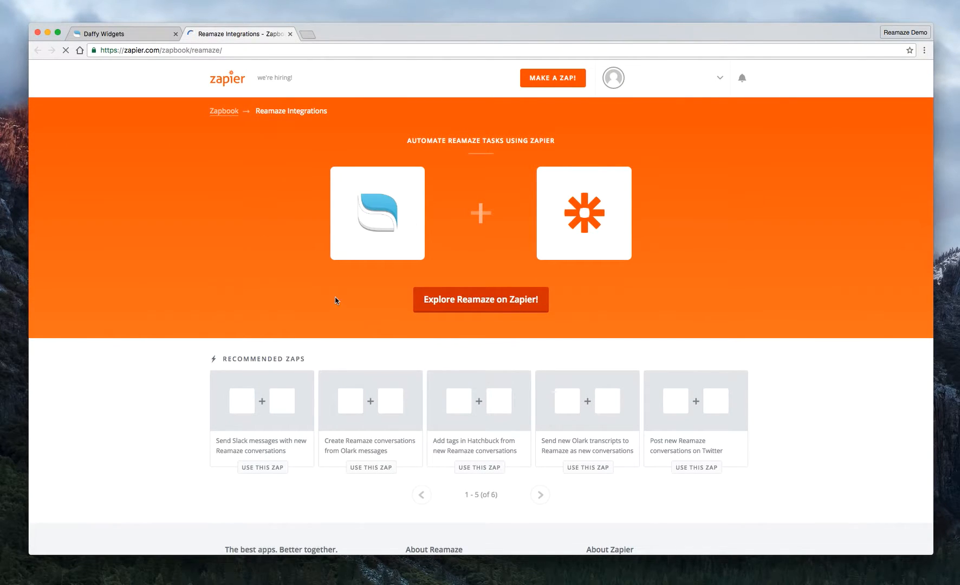
pyautogui.moveTo(636, 140)
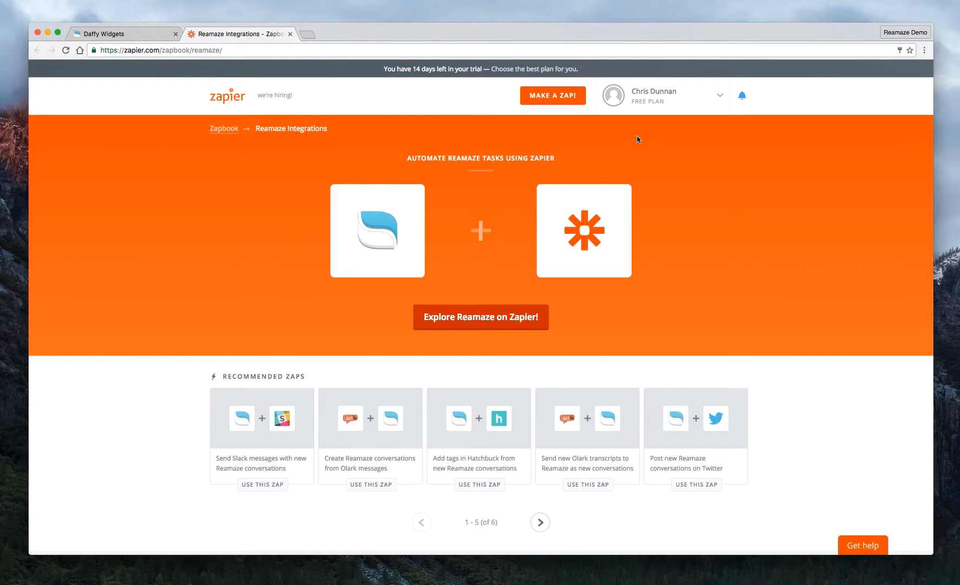
pyautogui.moveTo(371, 294)
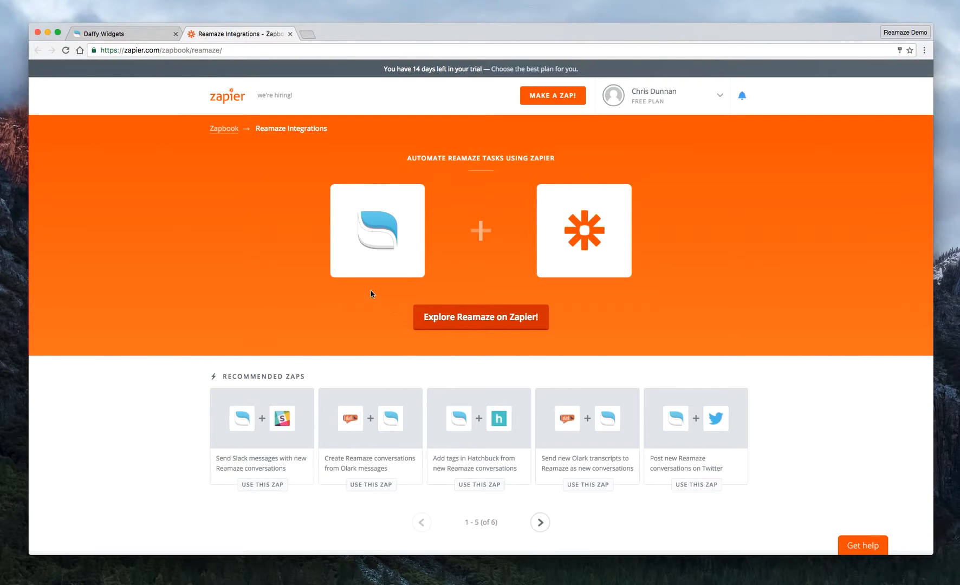
pyautogui.moveTo(573, 409)
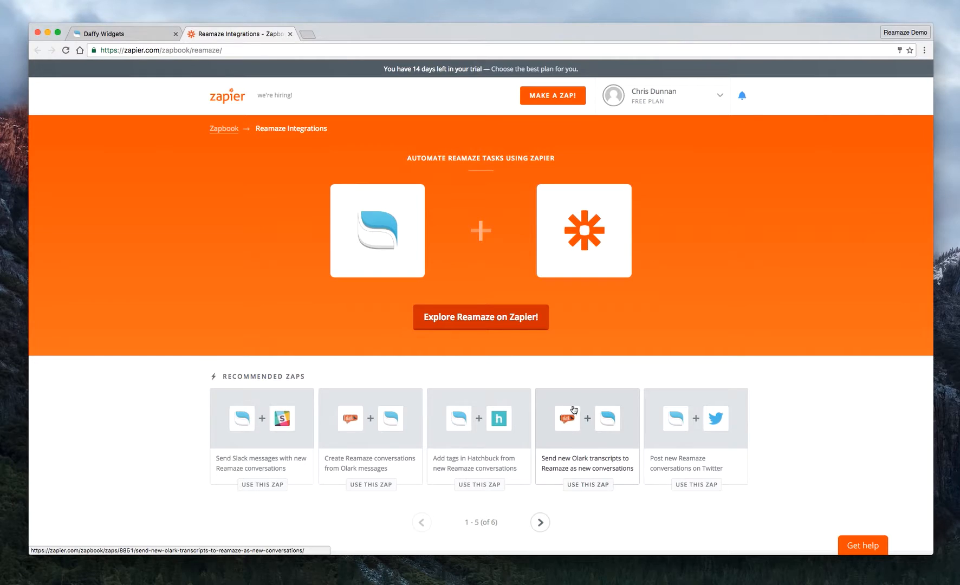
pyautogui.moveTo(559, 461)
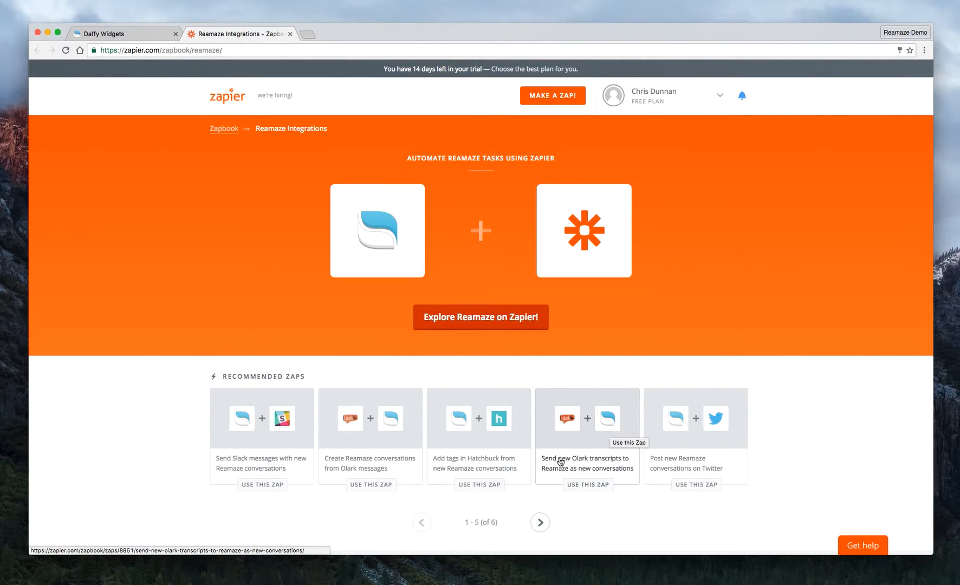
pyautogui.moveTo(636, 549)
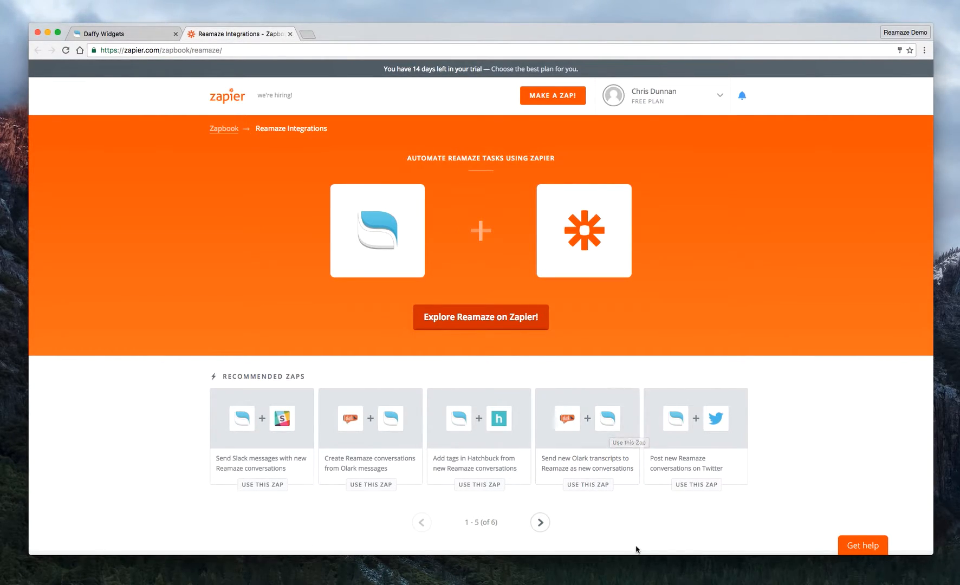
pyautogui.moveTo(248, 498)
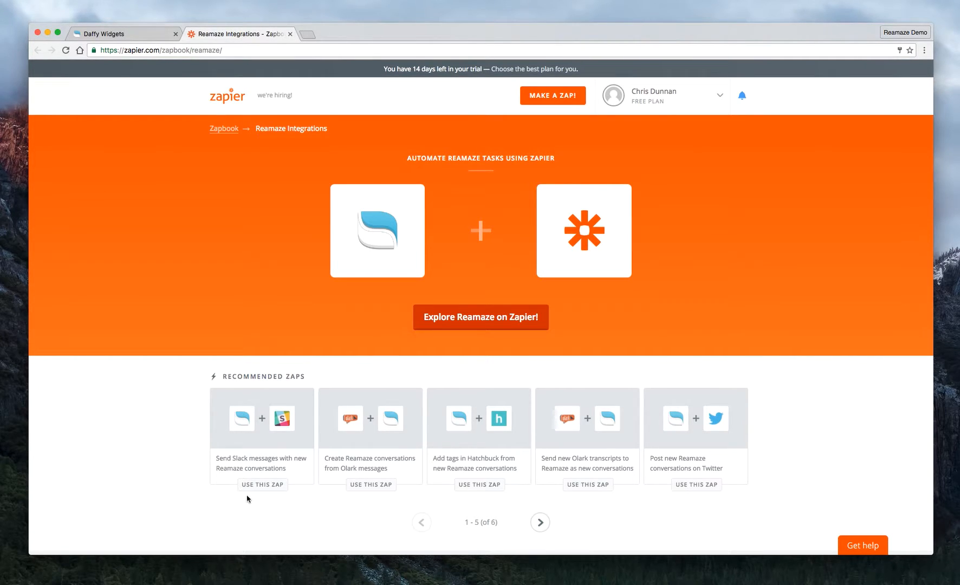
pyautogui.moveTo(681, 473)
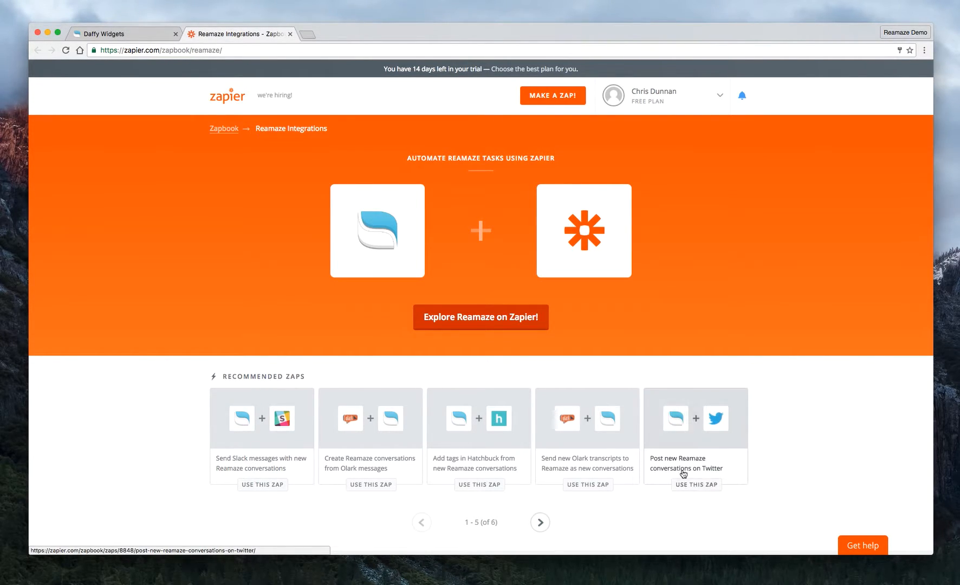
pyautogui.scroll(3)
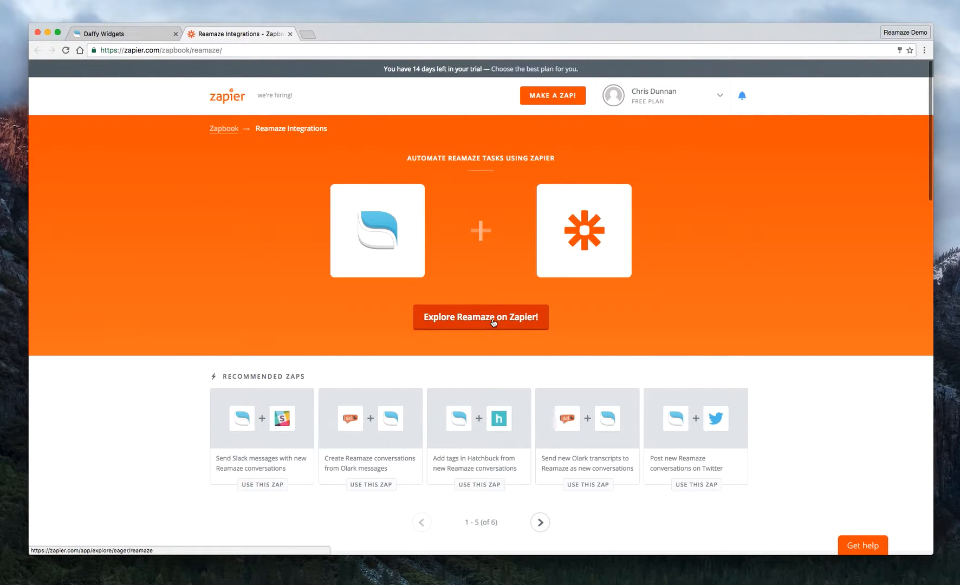
pyautogui.click(480, 316)
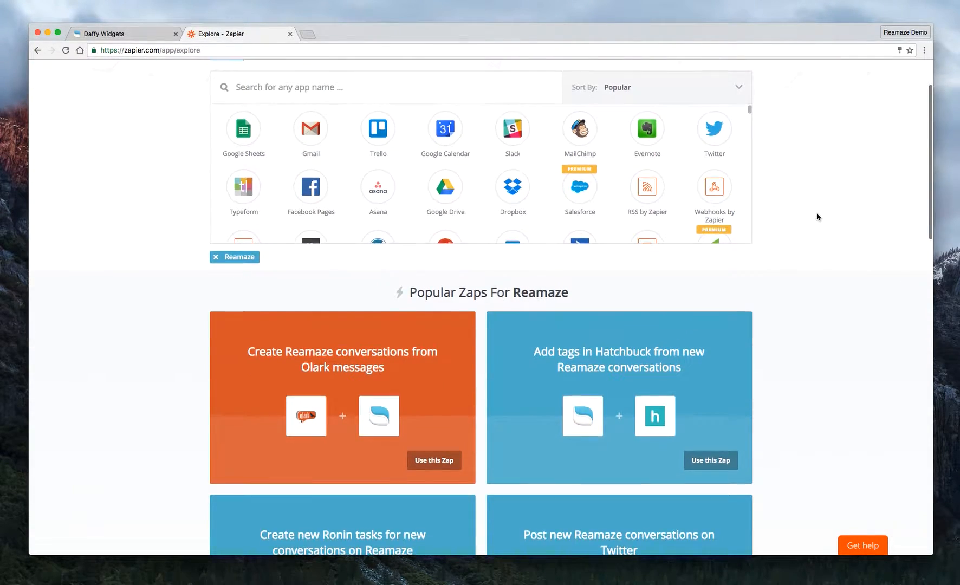
pyautogui.scroll(3)
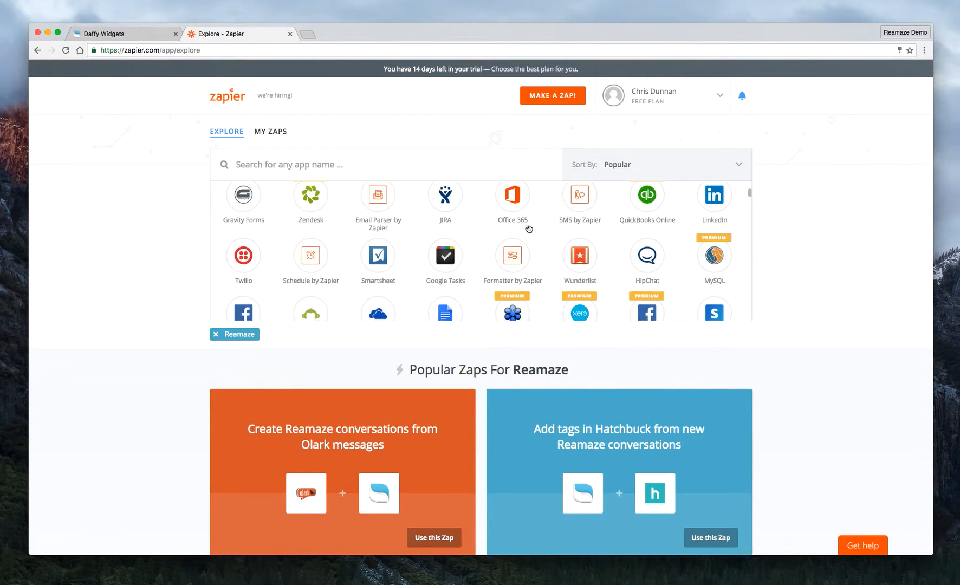
pyautogui.scroll(-3)
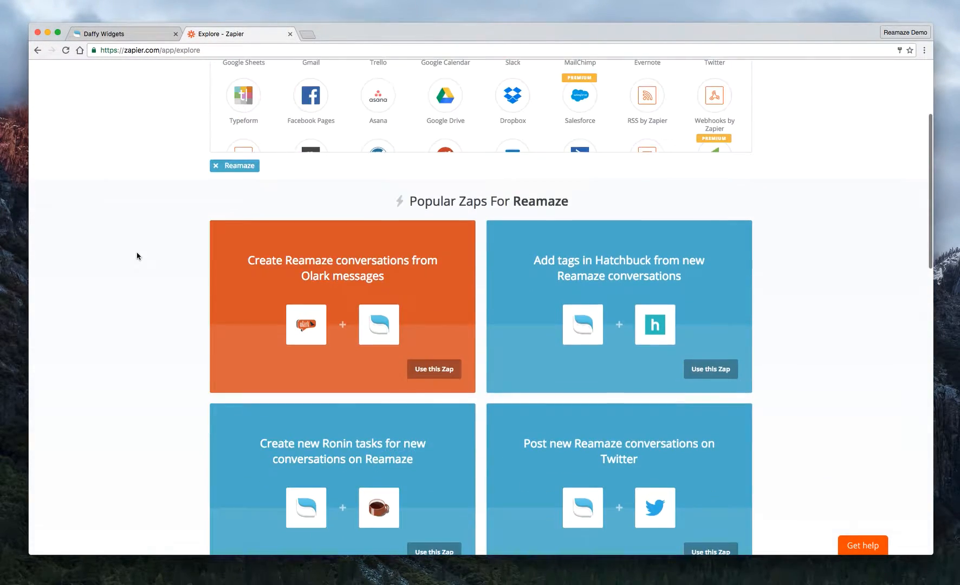
pyautogui.scroll(-3)
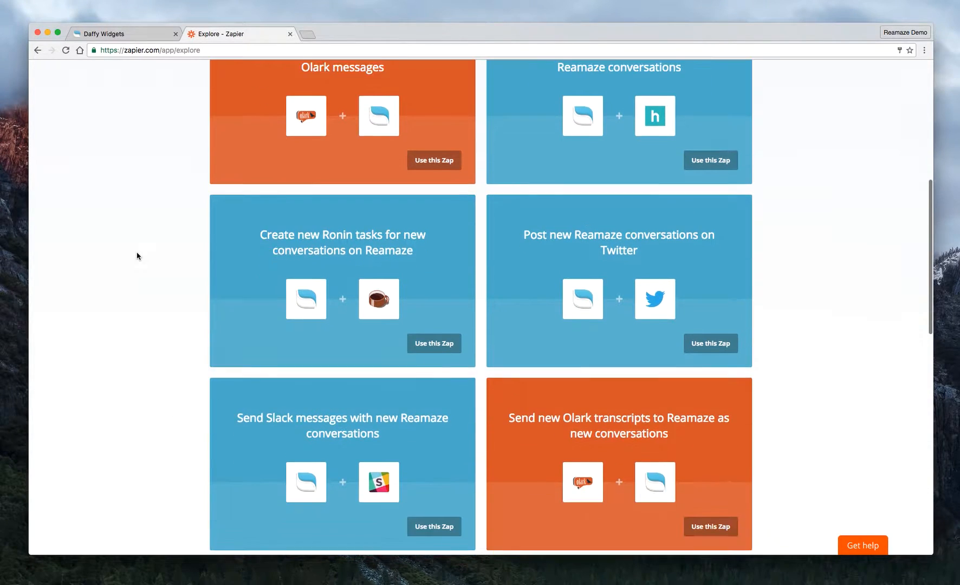
pyautogui.scroll(-3)
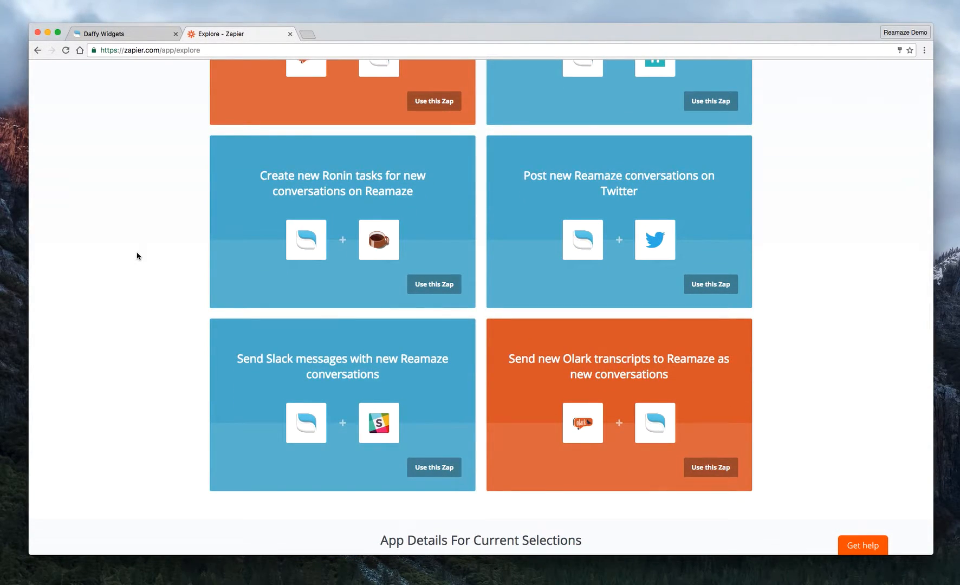
pyautogui.scroll(3)
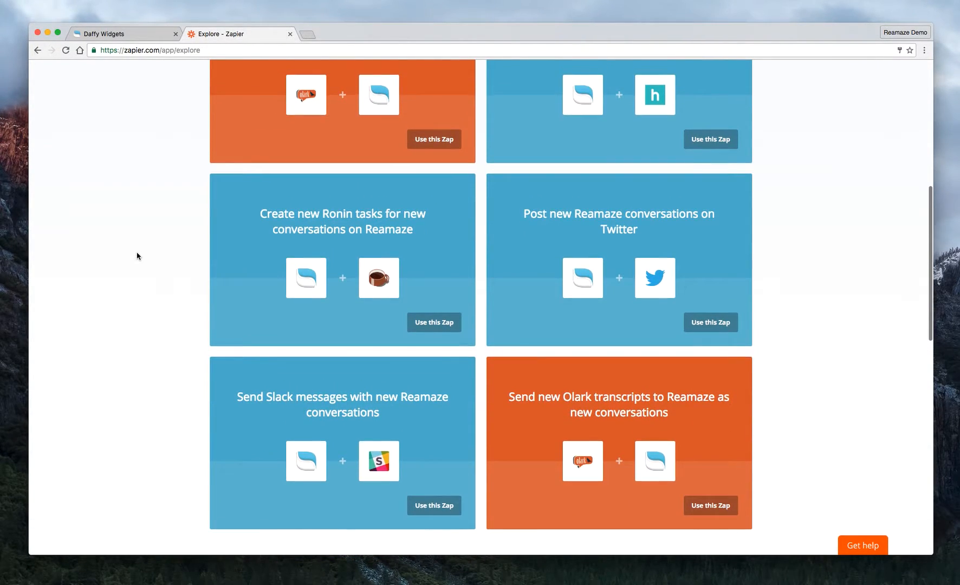
pyautogui.scroll(3)
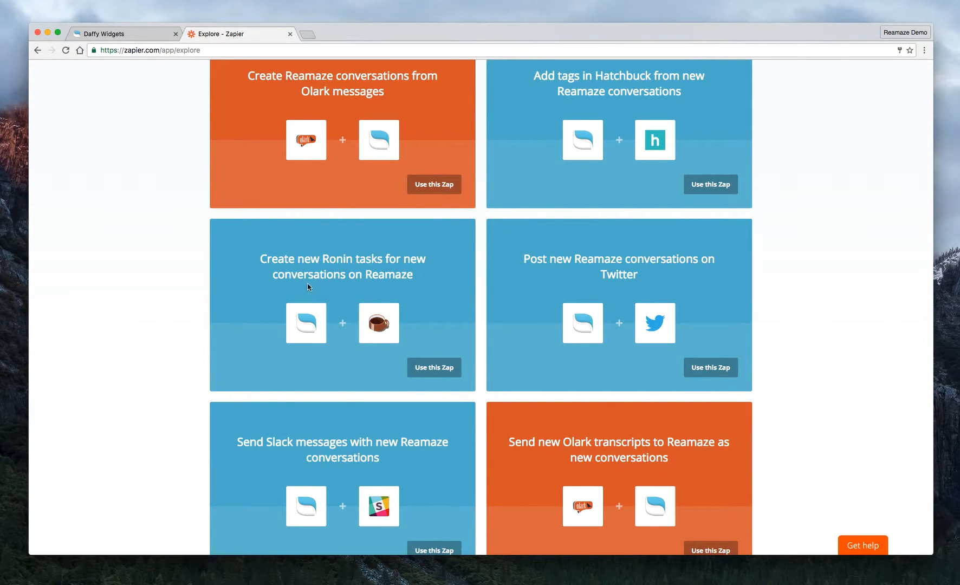
pyautogui.moveTo(394, 269)
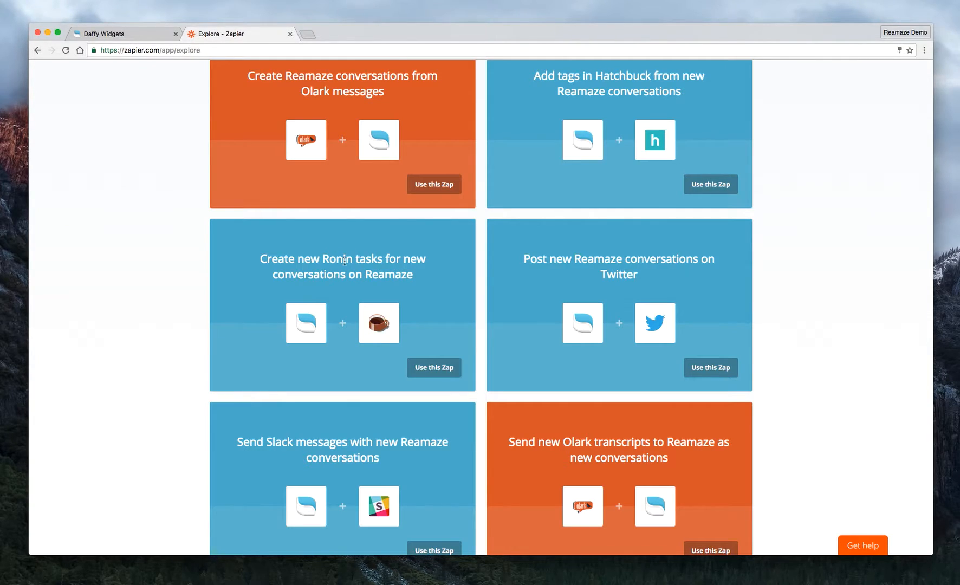
pyautogui.moveTo(374, 286)
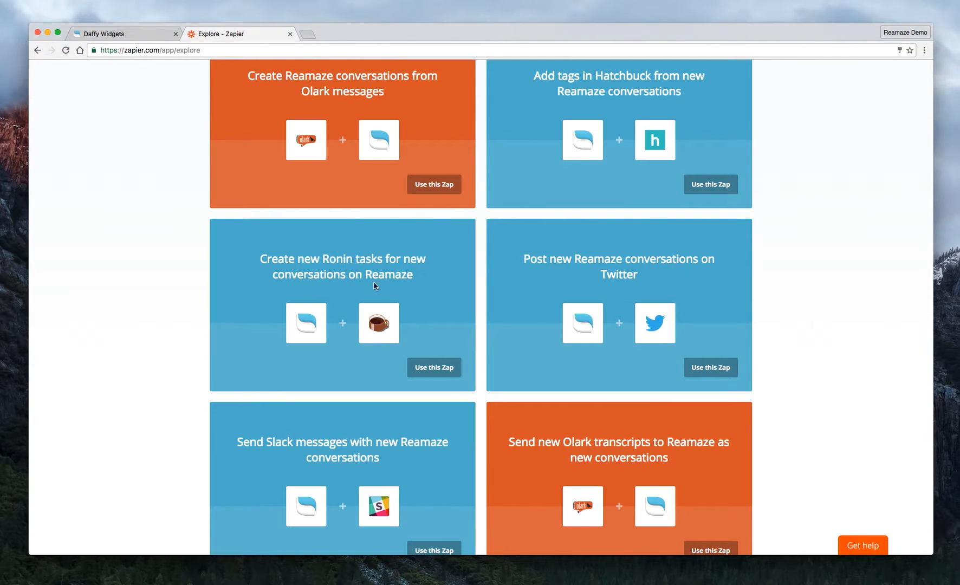
pyautogui.scroll(-3)
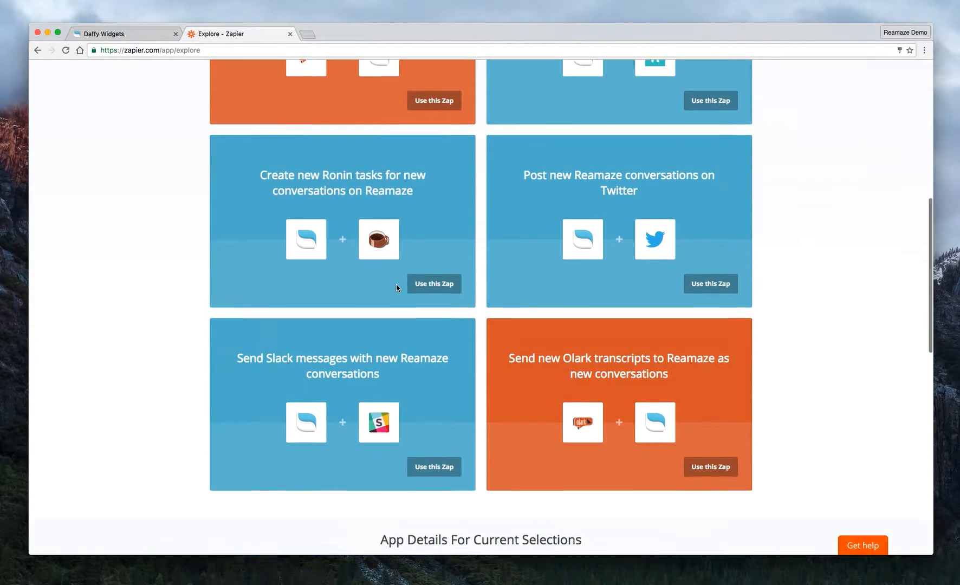
pyautogui.scroll(3)
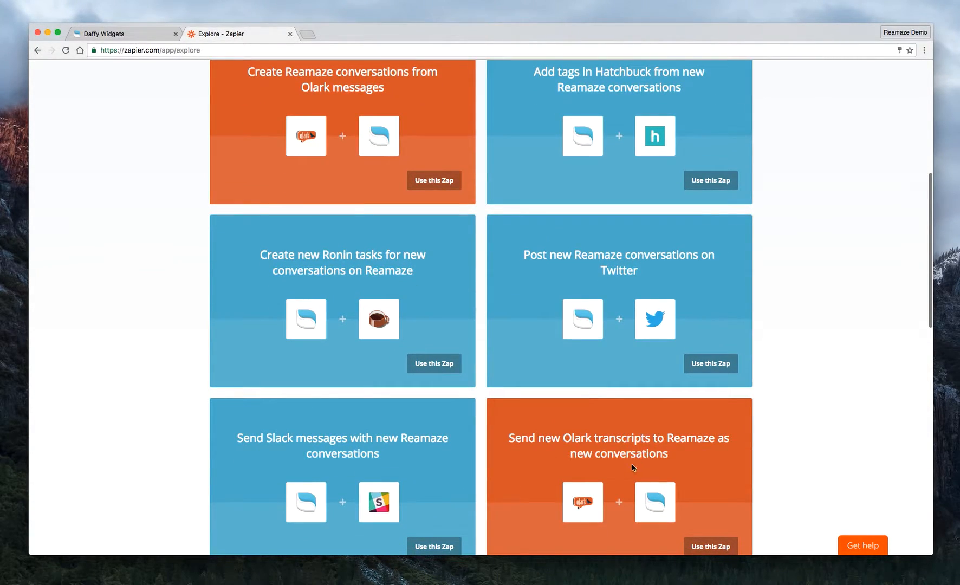
pyautogui.scroll(3)
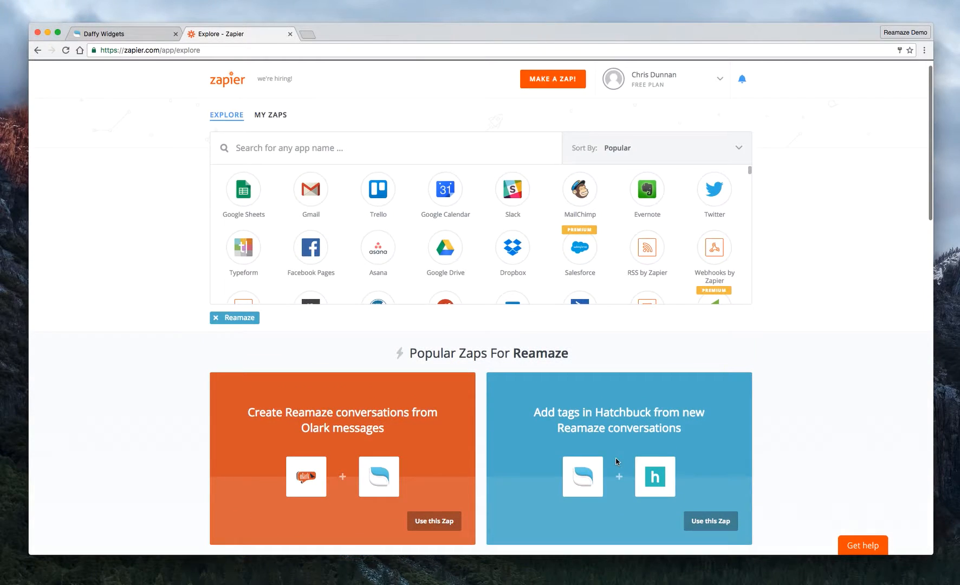
pyautogui.scroll(-3)
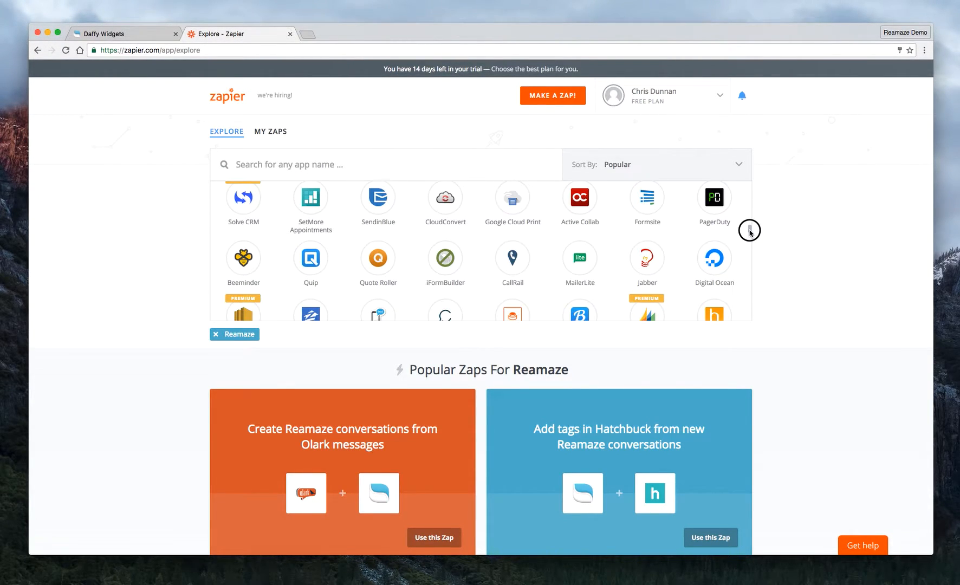
pyautogui.scroll(-3)
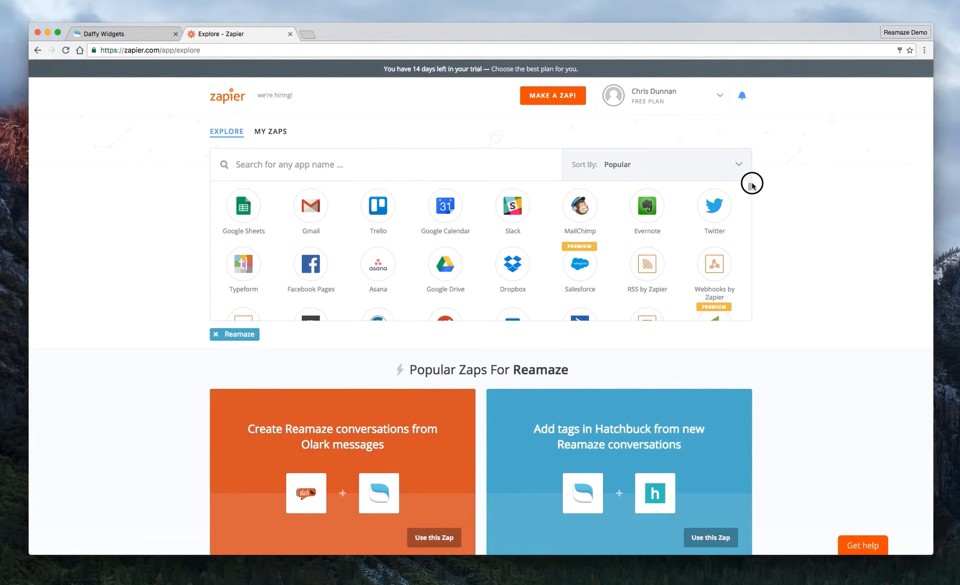
pyautogui.scroll(-3)
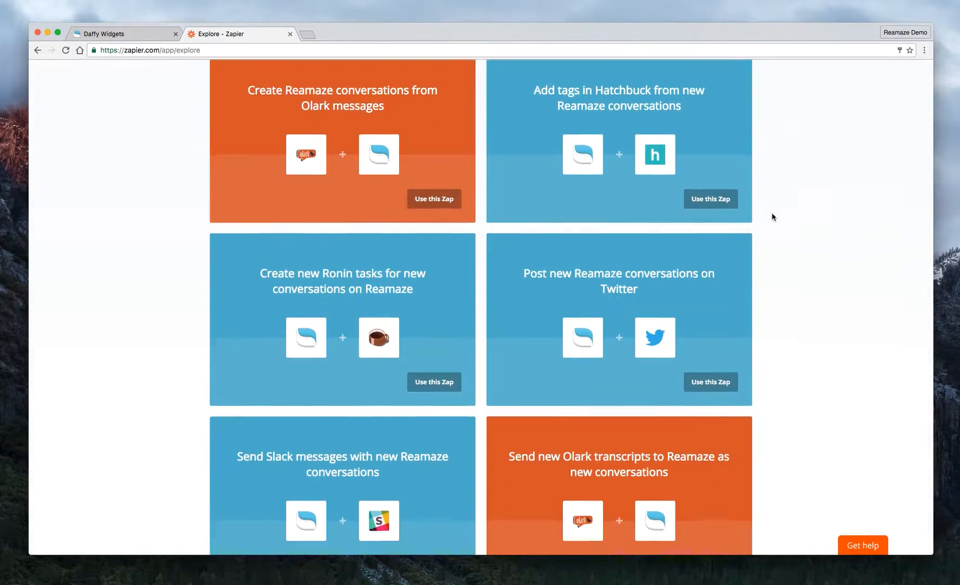
pyautogui.scroll(3)
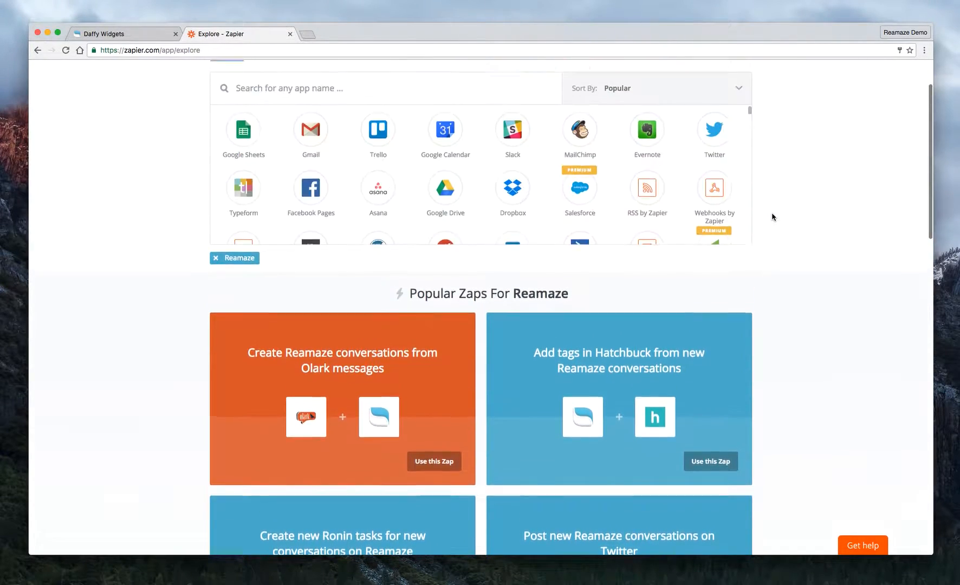
pyautogui.scroll(3)
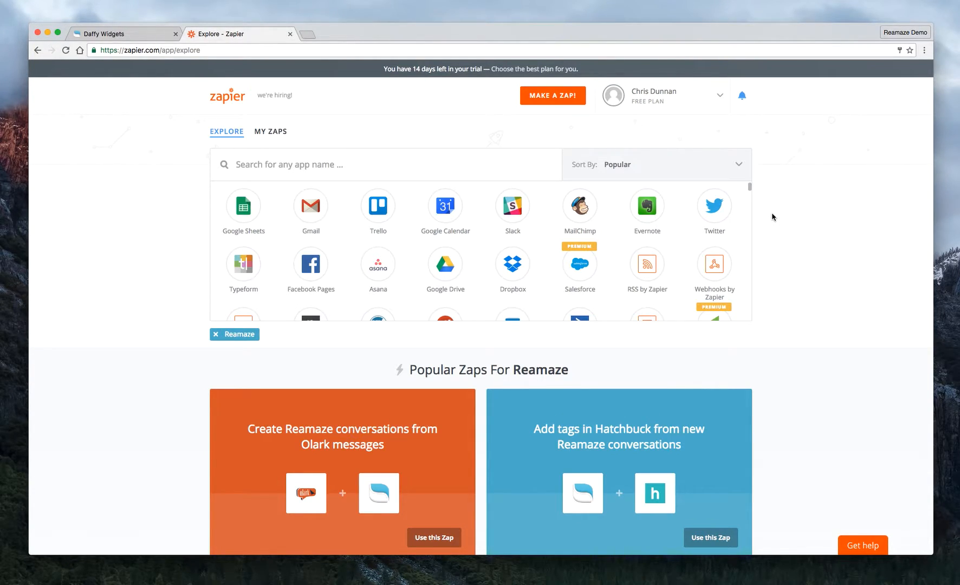
pyautogui.moveTo(164, 284)
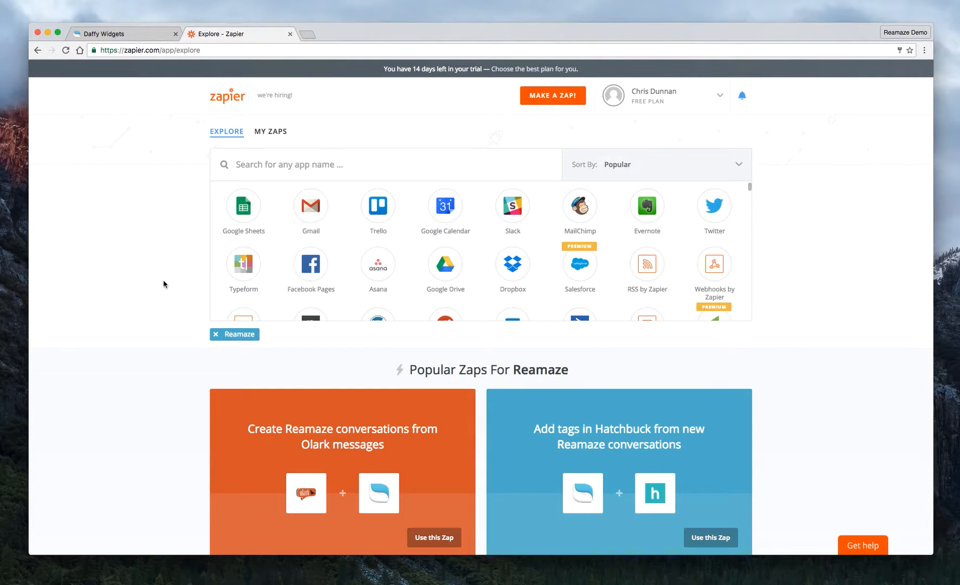